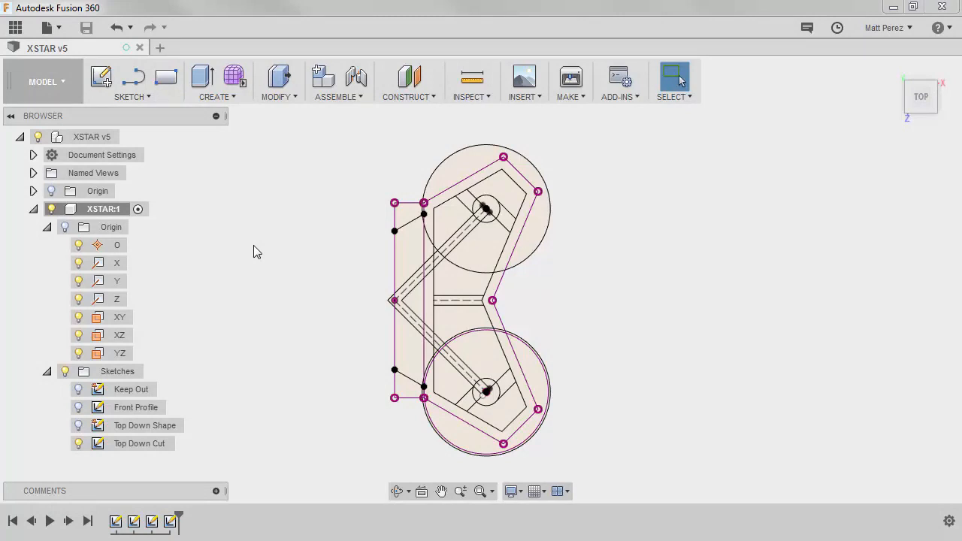
# Switch from the Model workspace to the Patch surface-modelling workspace.
pyautogui.click(42, 81)
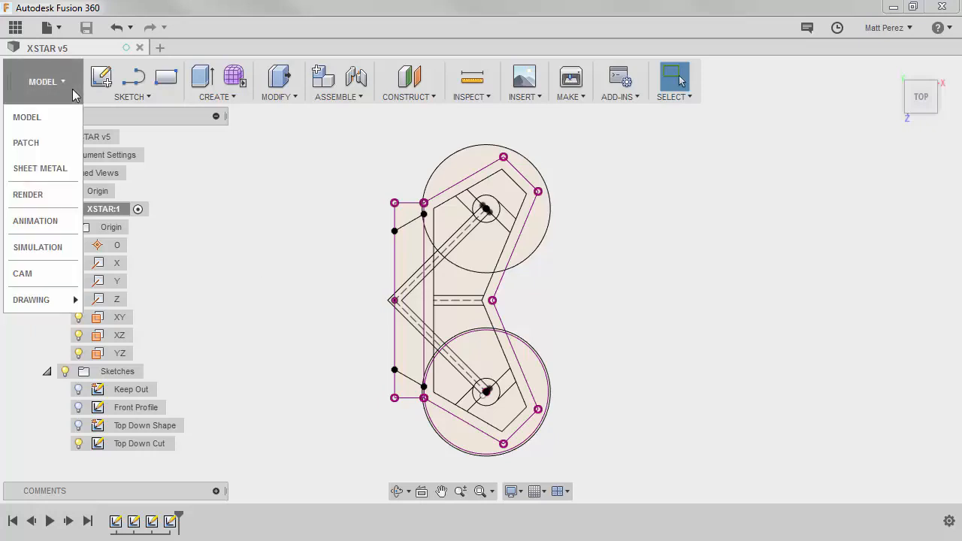
pyautogui.click(26, 142)
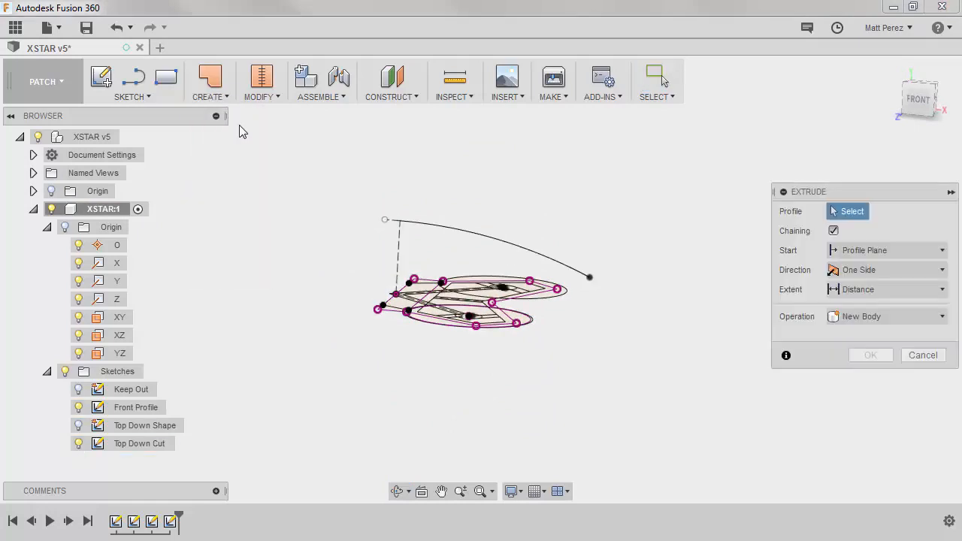
# Extrude the Front Profile curve symmetrically 200 mm into a curved surface body.
pyautogui.click(428, 229)
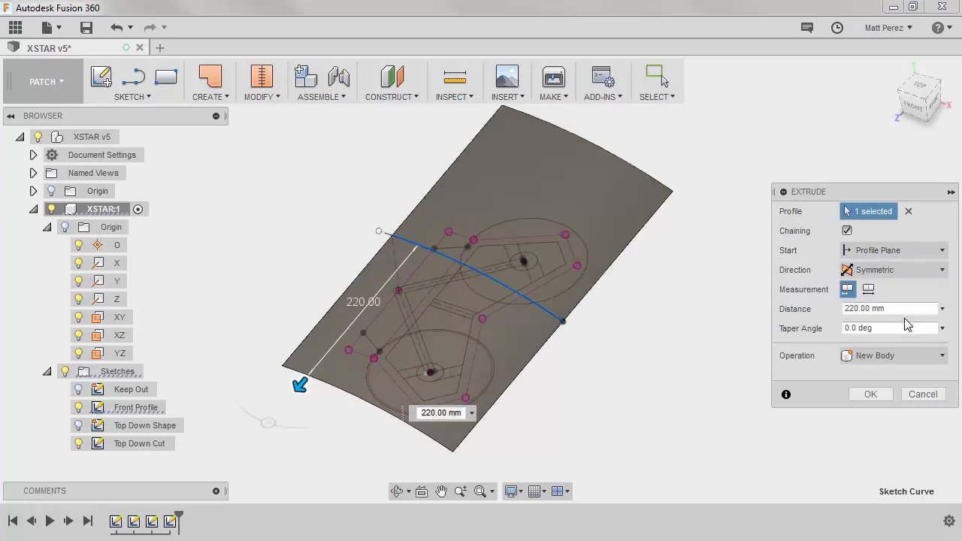
pyautogui.click(920, 87)
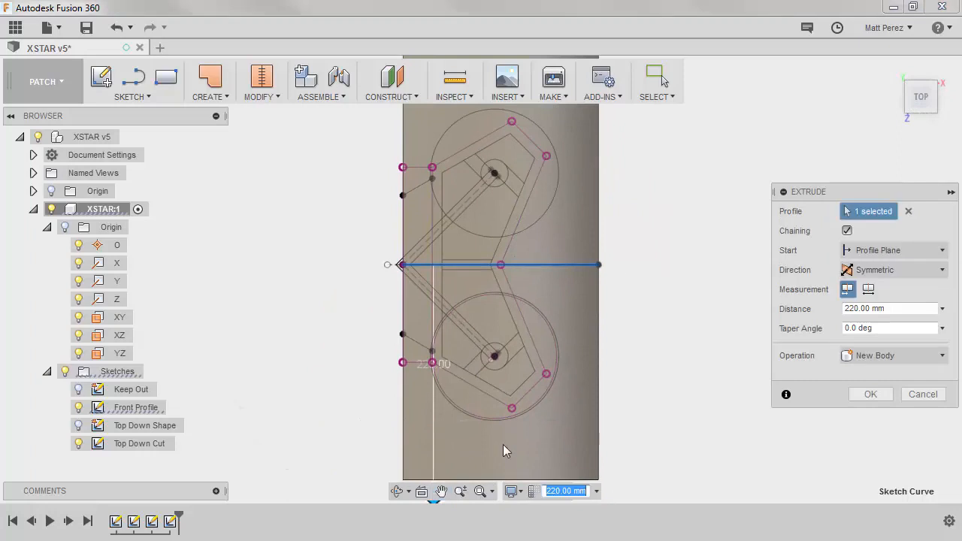
pyautogui.moveTo(562, 398)
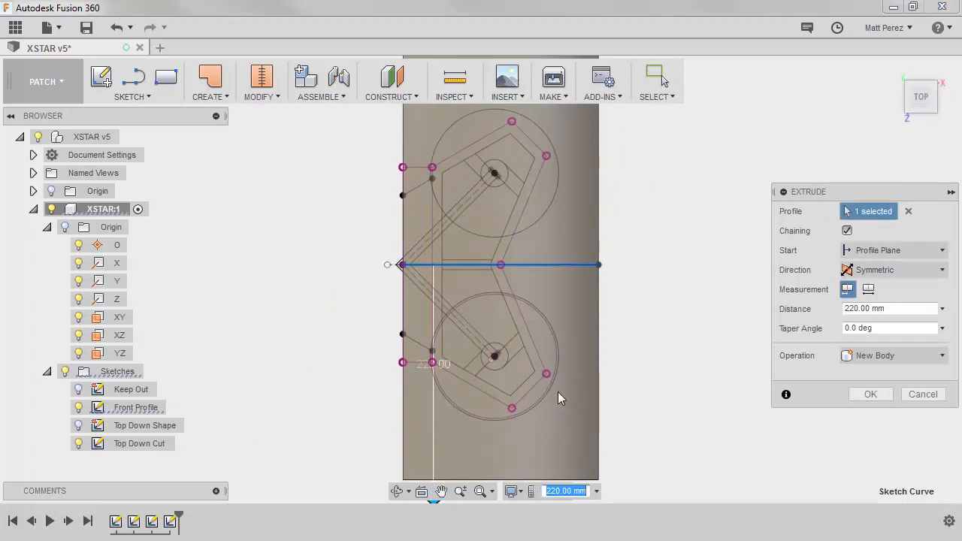
pyautogui.moveTo(509, 406)
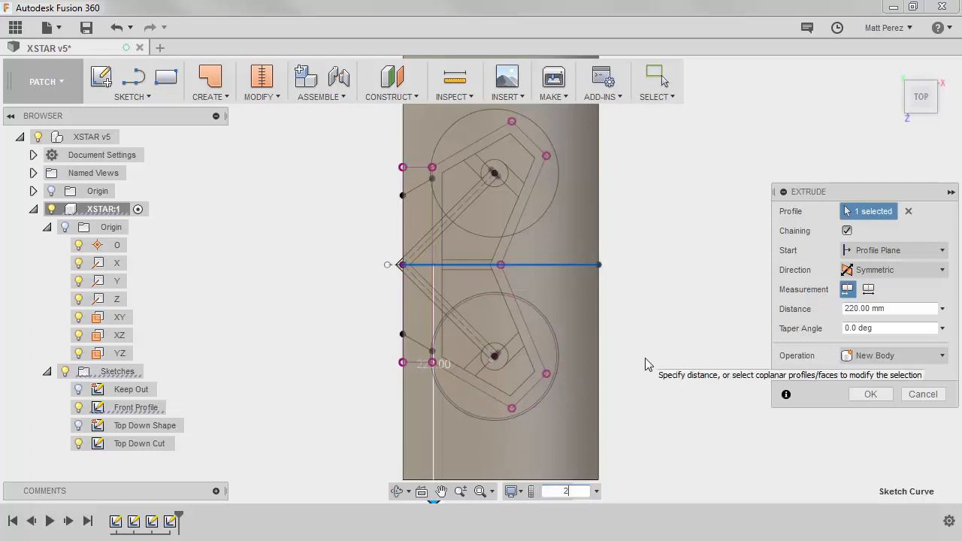
pyautogui.write('200')
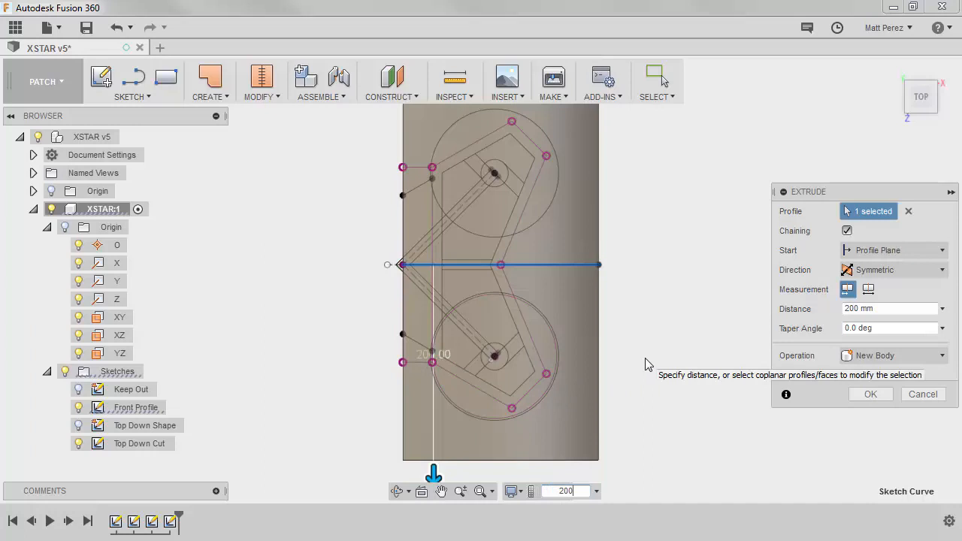
pyautogui.moveTo(703, 359)
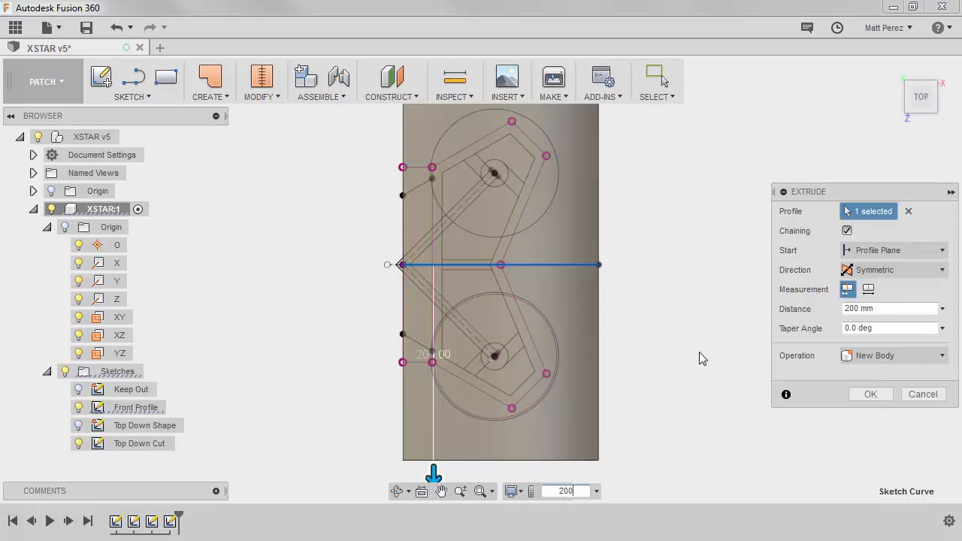
pyautogui.click(870, 394)
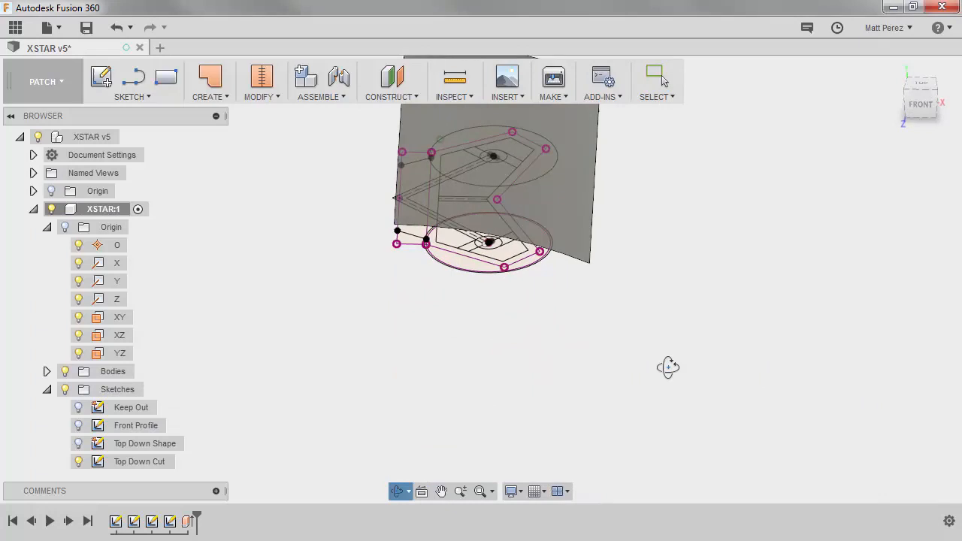
# Create a 20 mm offset copy of the curved surface as a second surface body.
pyautogui.click(210, 83)
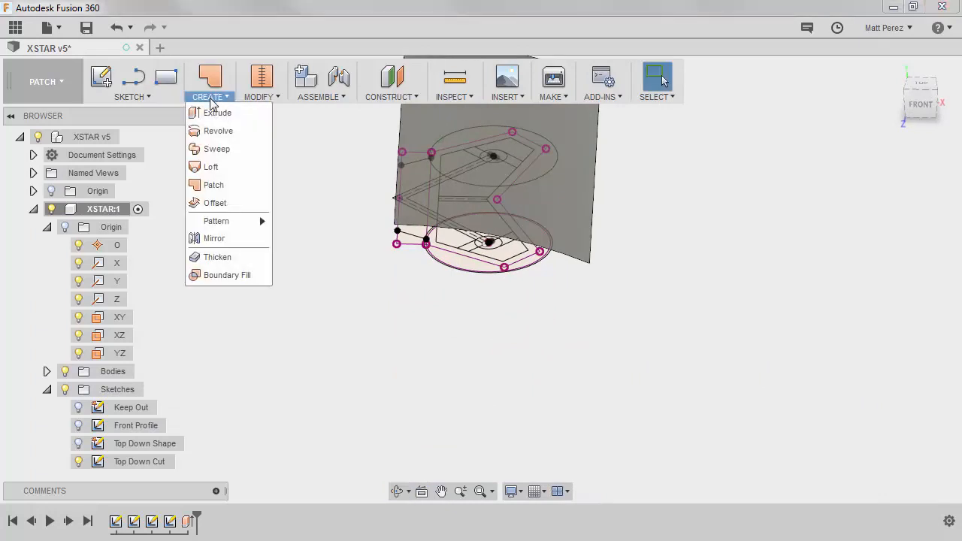
pyautogui.click(215, 202)
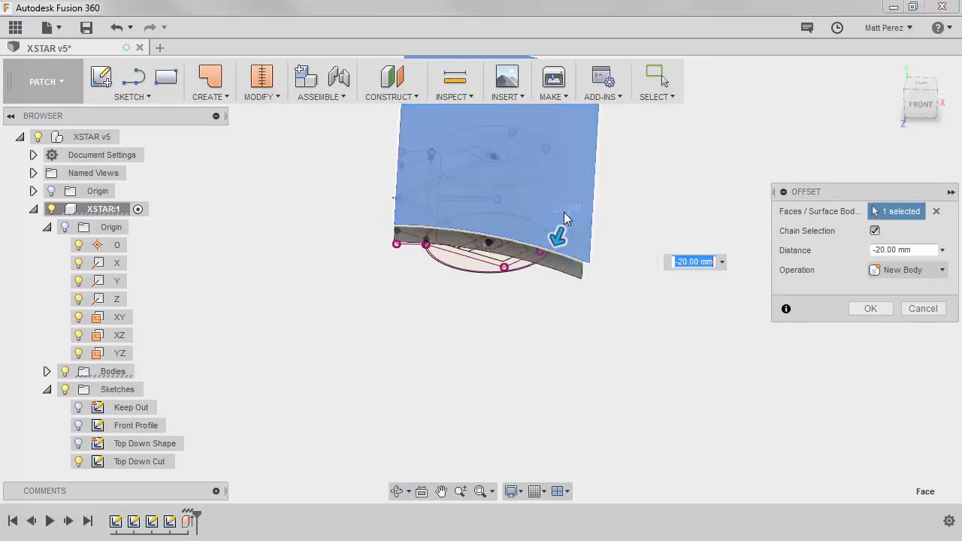
pyautogui.click(870, 308)
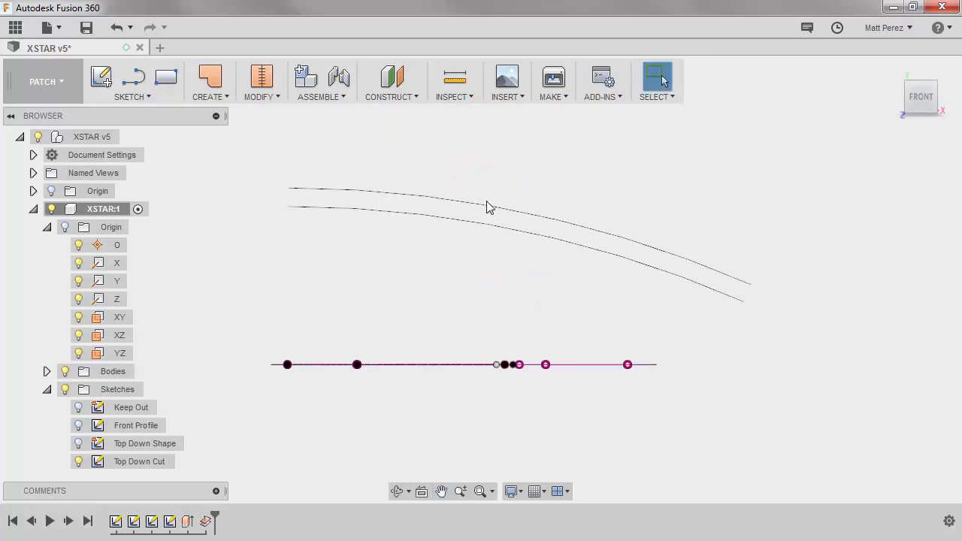
pyautogui.moveTo(506, 251)
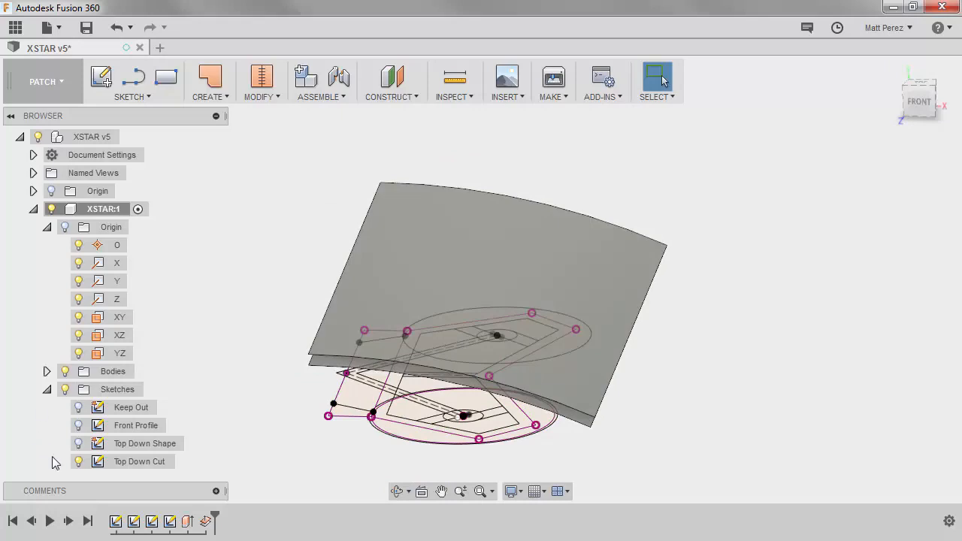
# Hide the Top Down Cut sketch and pick the Top Down Shape profiles for a solid extrude.
pyautogui.click(78, 444)
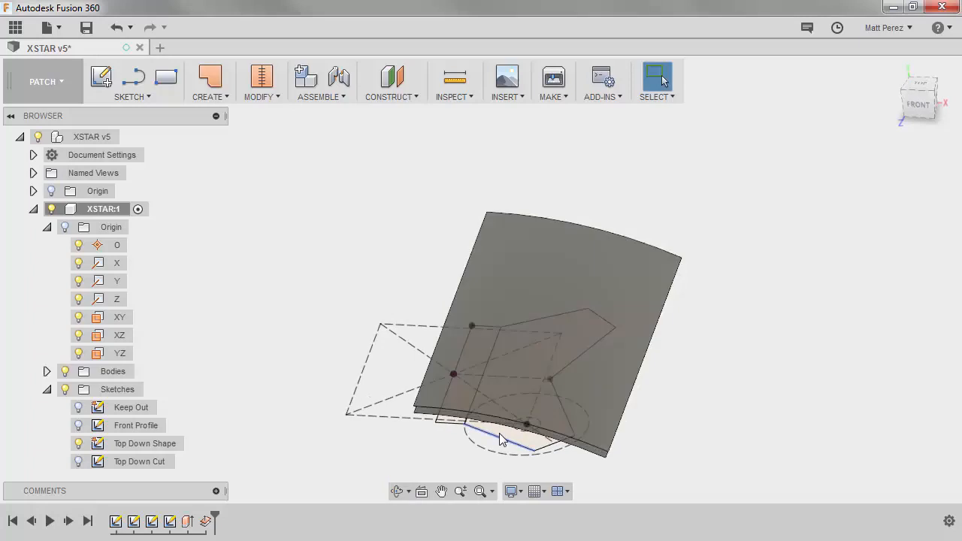
pyautogui.click(43, 81)
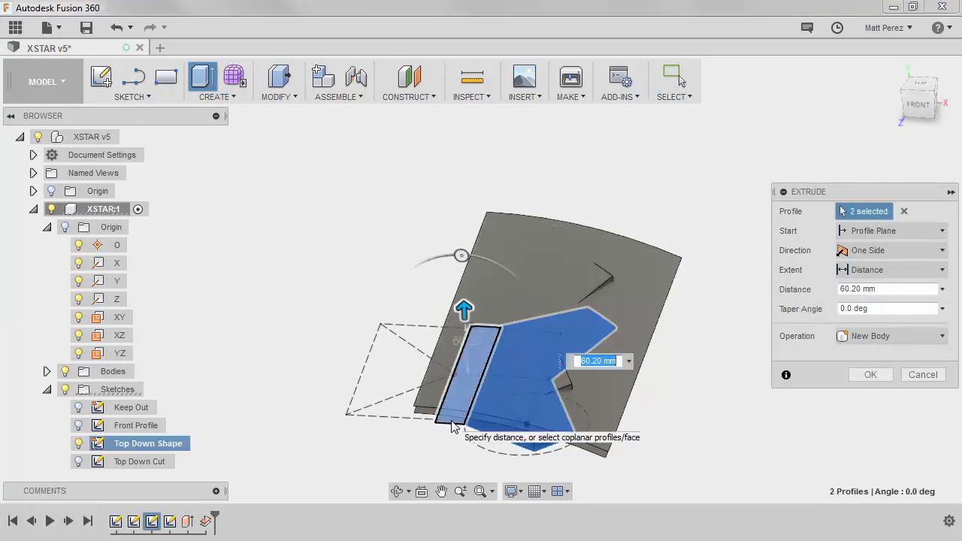
# Extrude the Top Down Shape from one curved surface to the other as solid Body3.
pyautogui.click(891, 230)
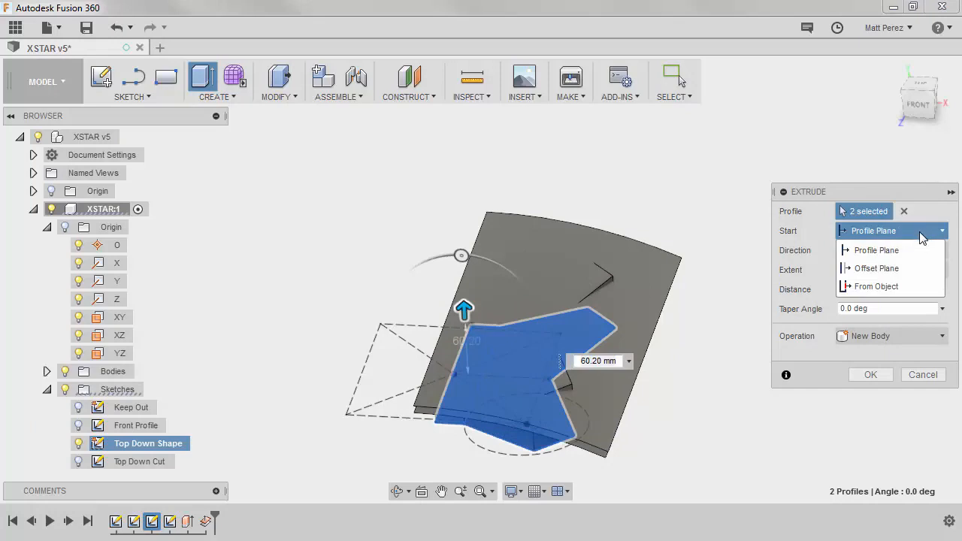
pyautogui.click(876, 286)
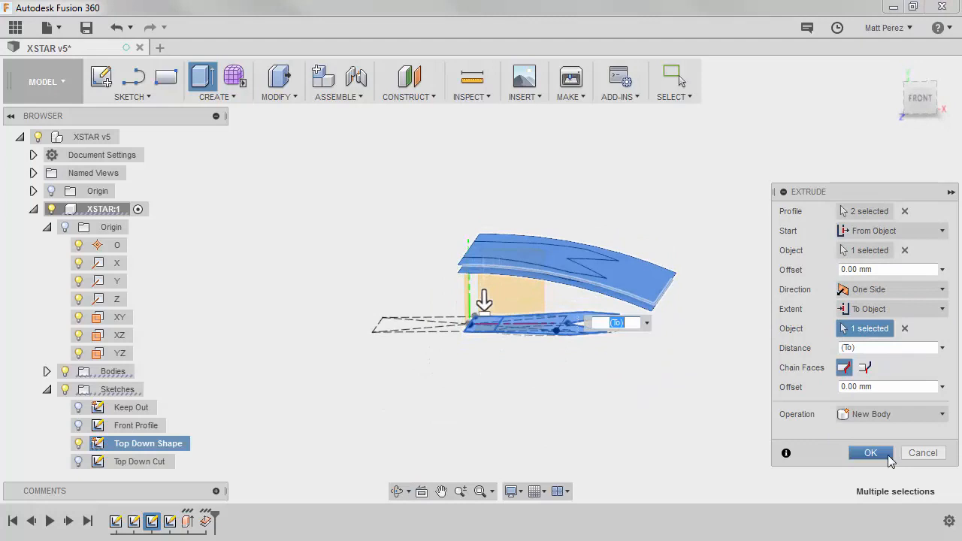
pyautogui.moveTo(873, 452)
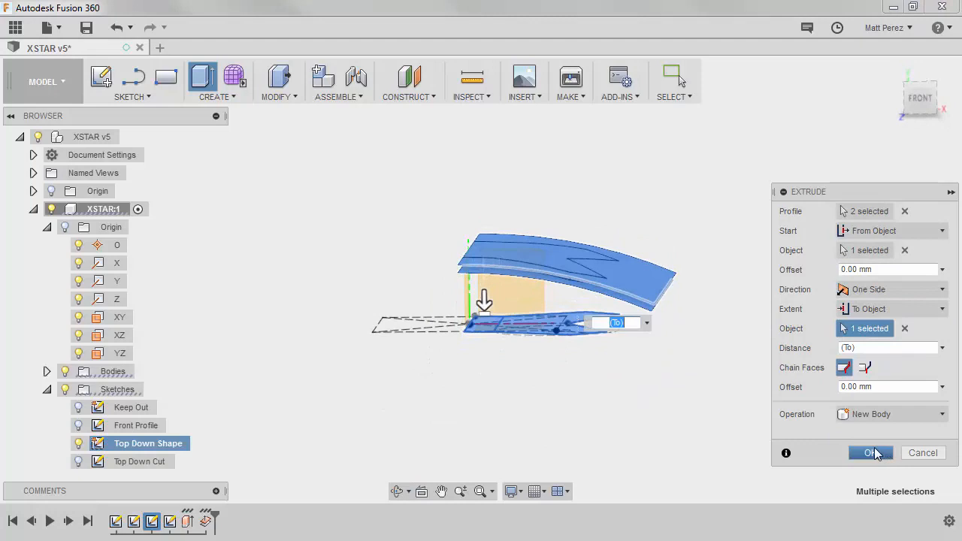
pyautogui.click(870, 453)
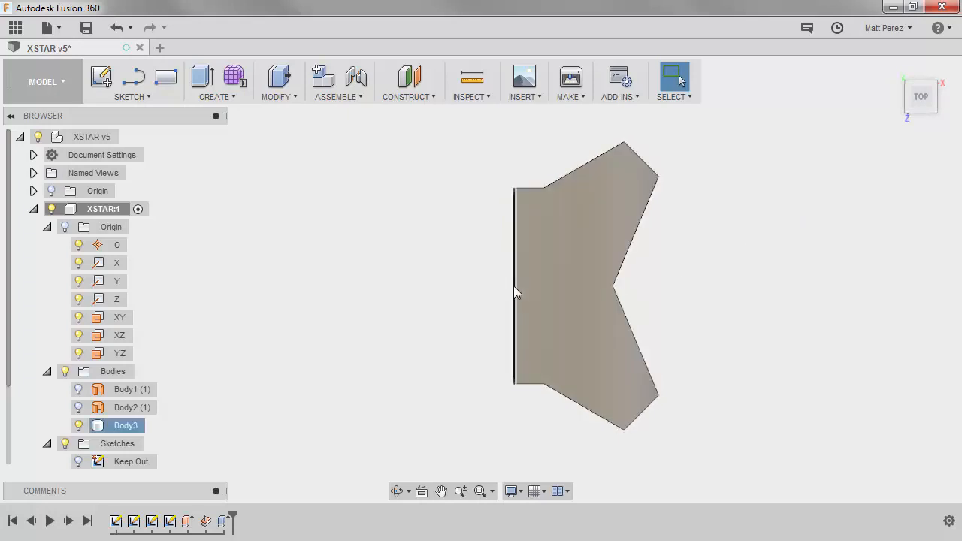
# Deselect the solid arm body so it shows alone with Body1 and Body2 hidden.
pyautogui.click(384, 311)
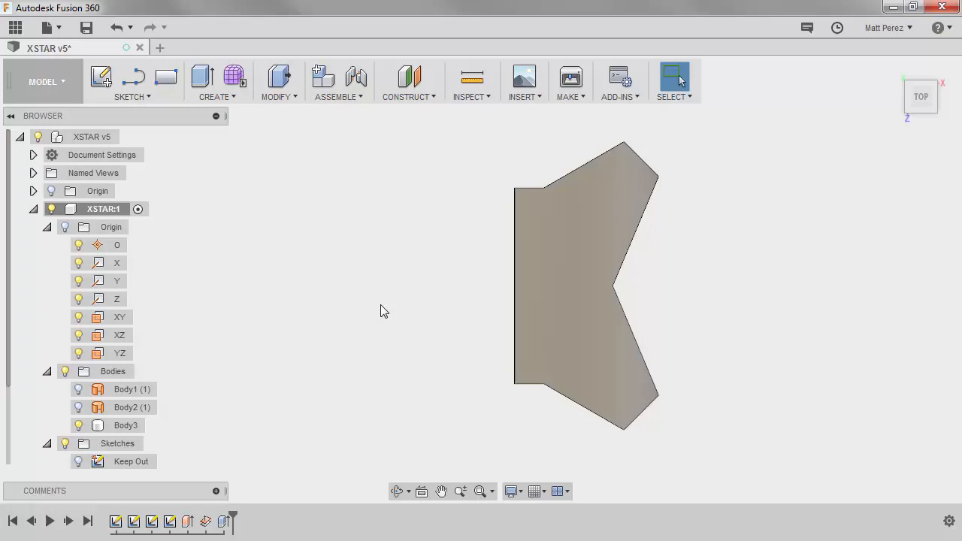
pyautogui.moveTo(368, 307)
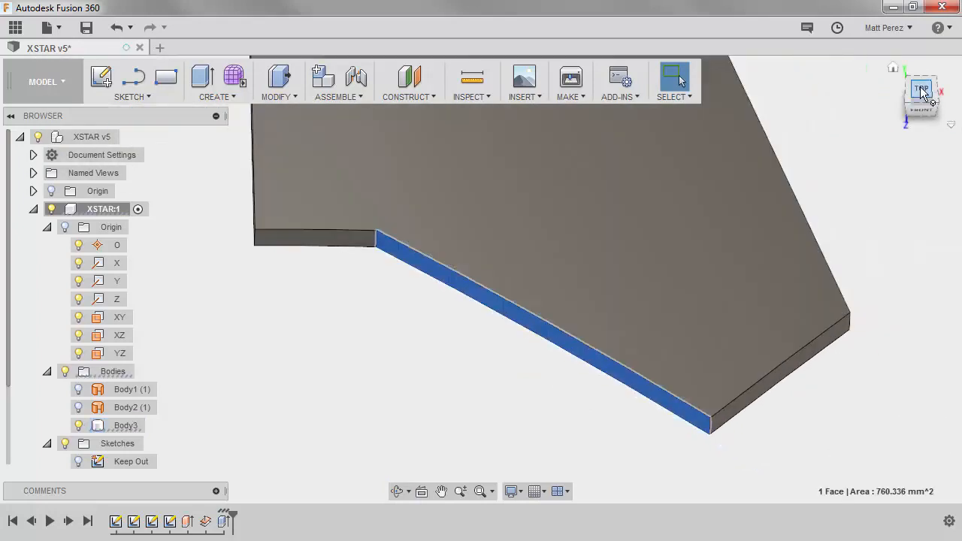
pyautogui.click(923, 90)
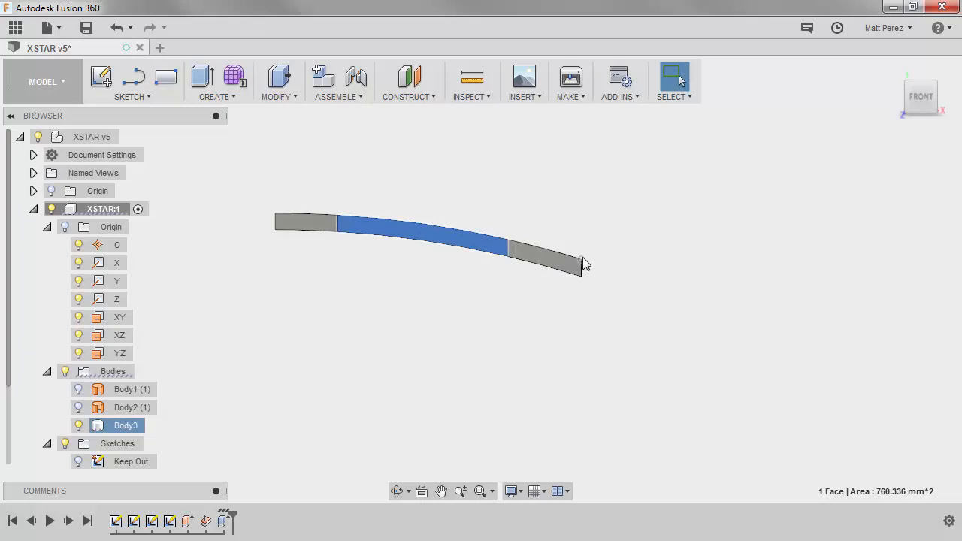
pyautogui.moveTo(578, 270)
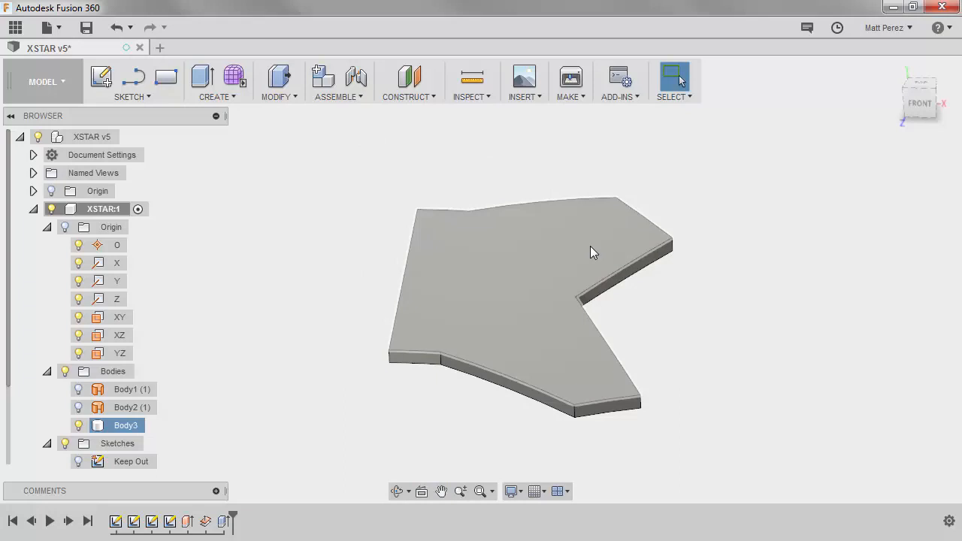
# Save the design with the 'User Saved' description as XSTAR v6.
pyautogui.click(85, 27)
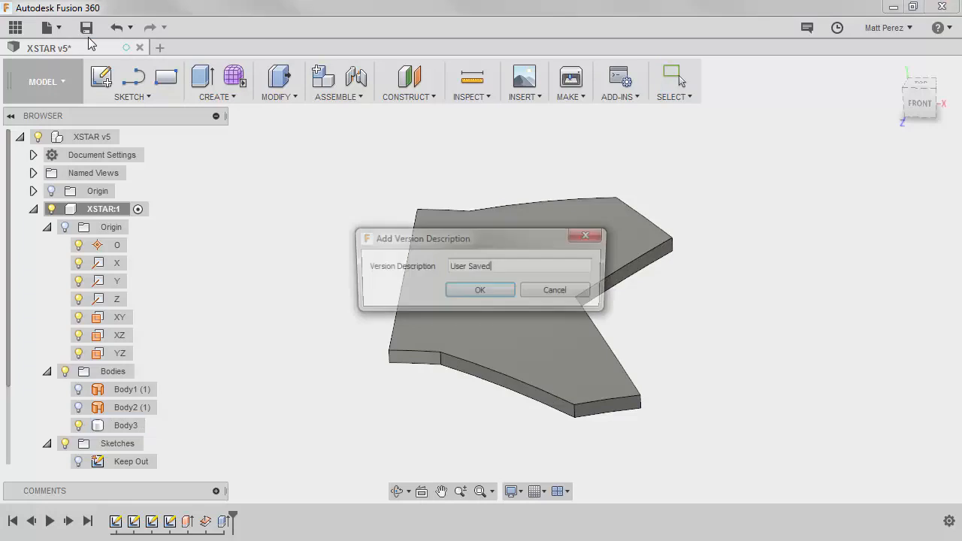
pyautogui.click(480, 290)
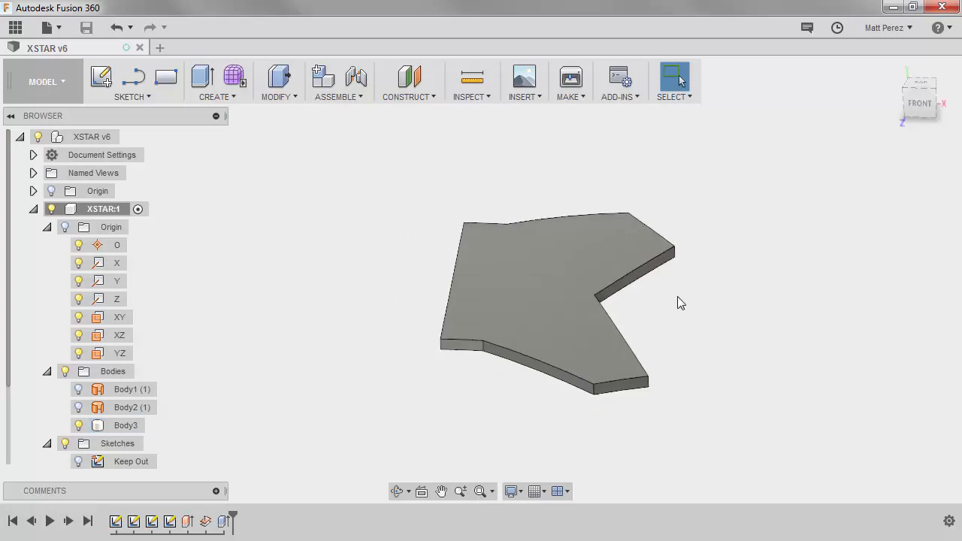
pyautogui.moveTo(338, 305)
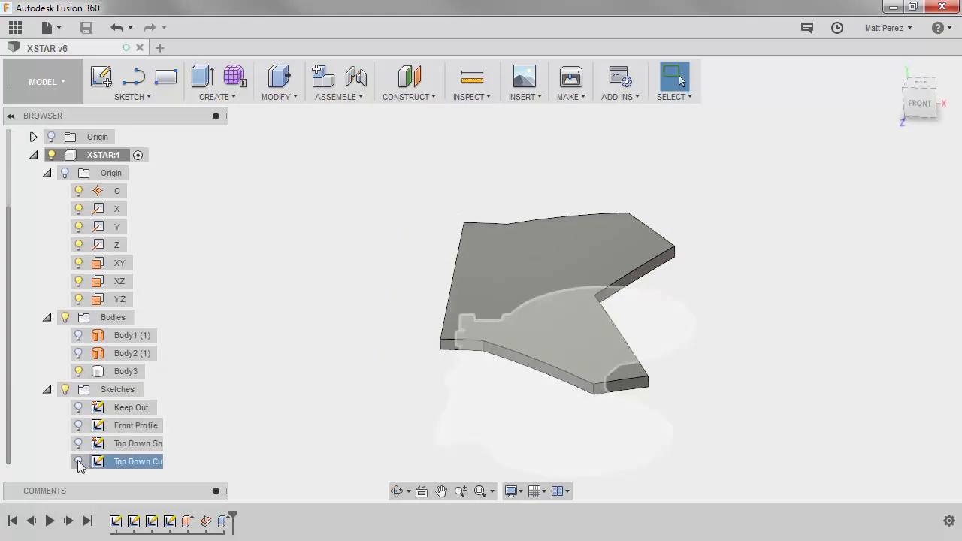
# Show Top Down Cut and cut its 12 triangular profiles 110 mm through the arm.
pyautogui.click(79, 462)
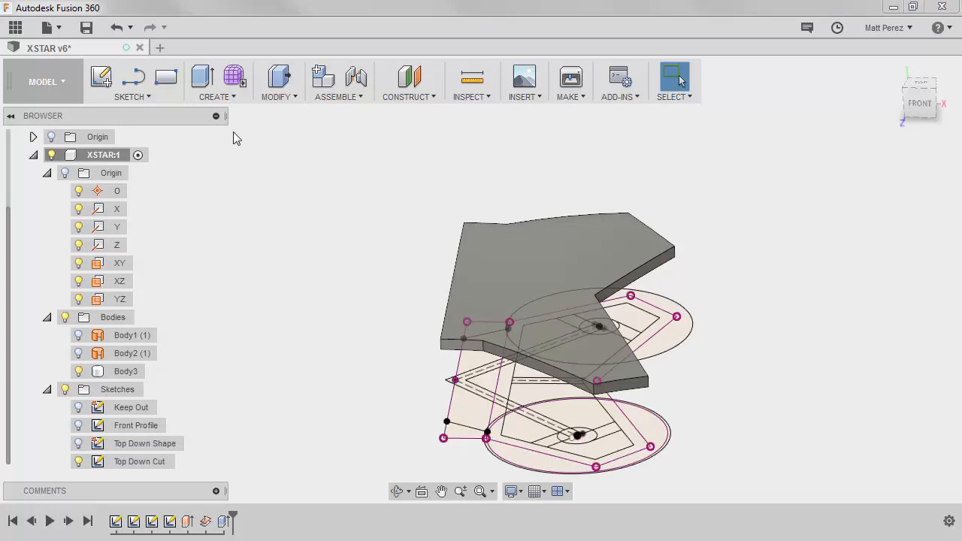
pyautogui.click(202, 79)
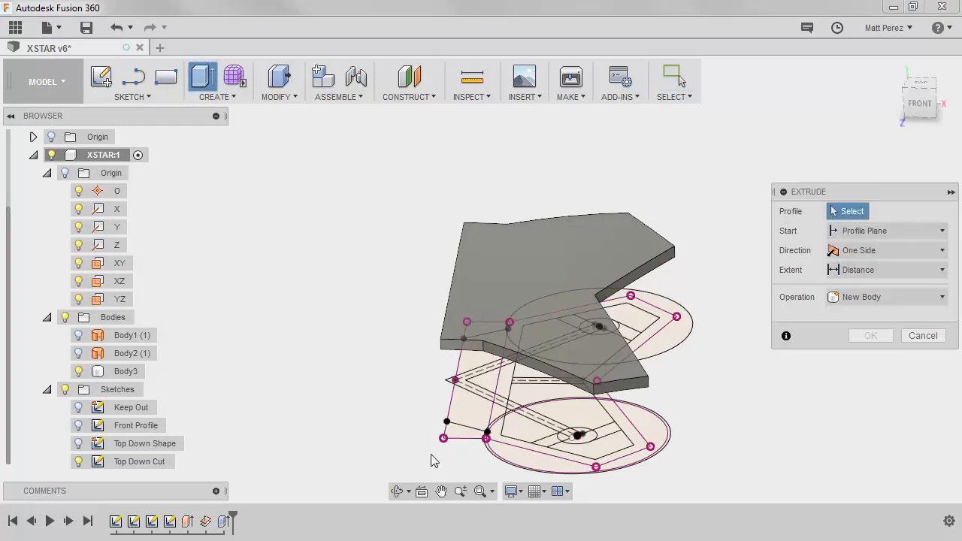
pyautogui.moveTo(419, 465)
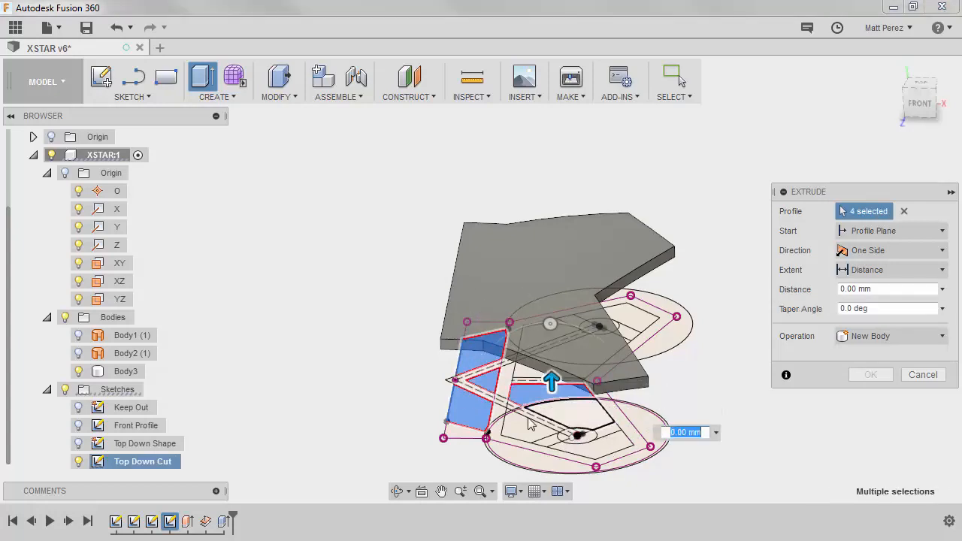
pyautogui.click(544, 391)
pyautogui.write('110')
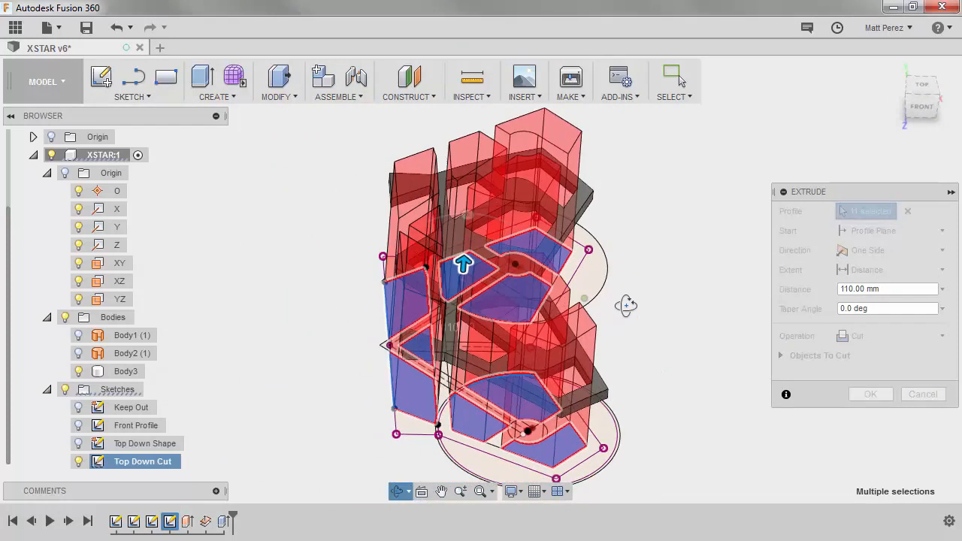
pyautogui.click(870, 394)
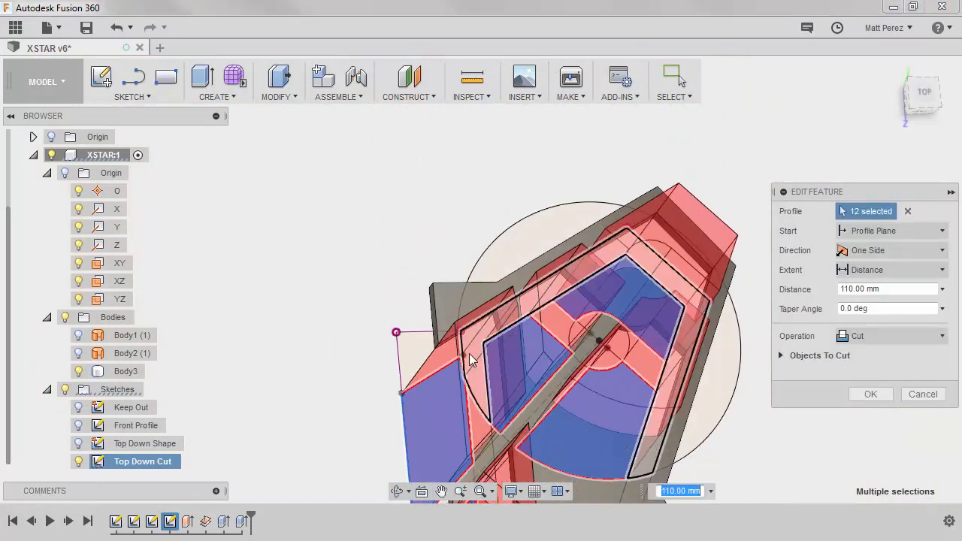
# Add the missed 13th profile to the cut so every triangular opening goes through.
pyautogui.scroll(-3)
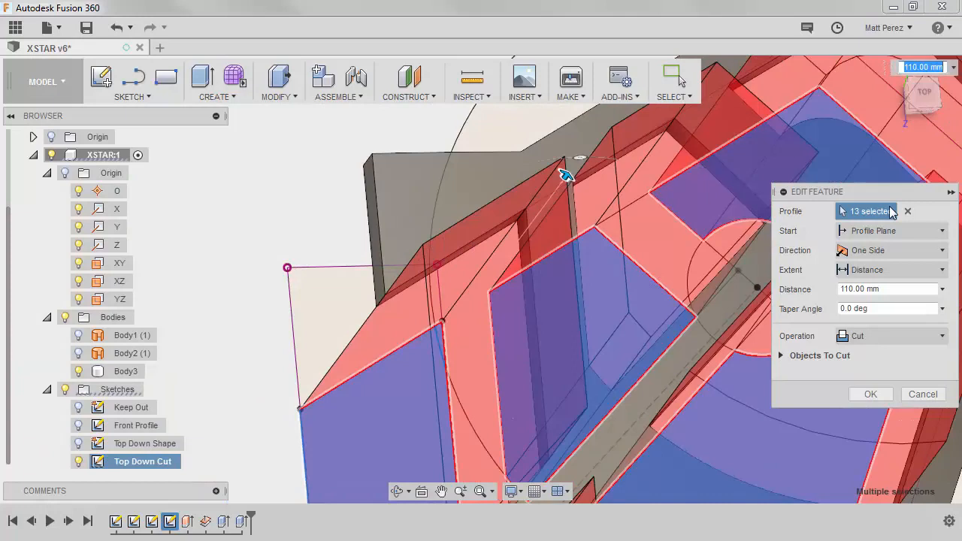
pyautogui.click(871, 394)
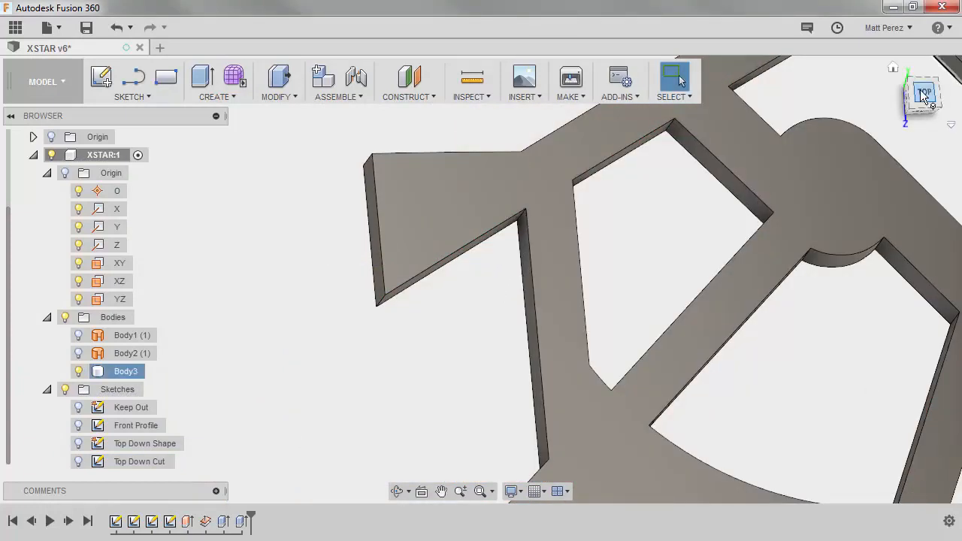
pyautogui.click(924, 96)
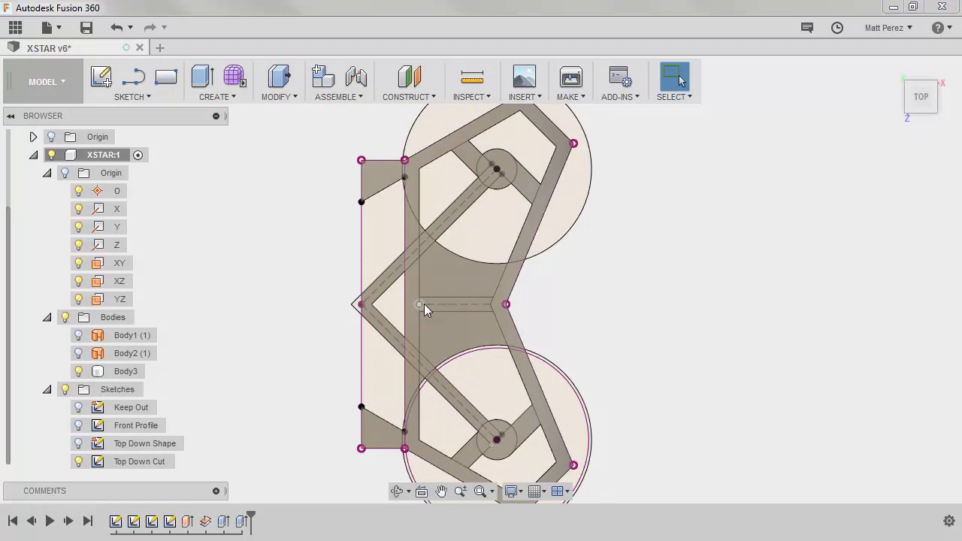
pyautogui.moveTo(632, 330)
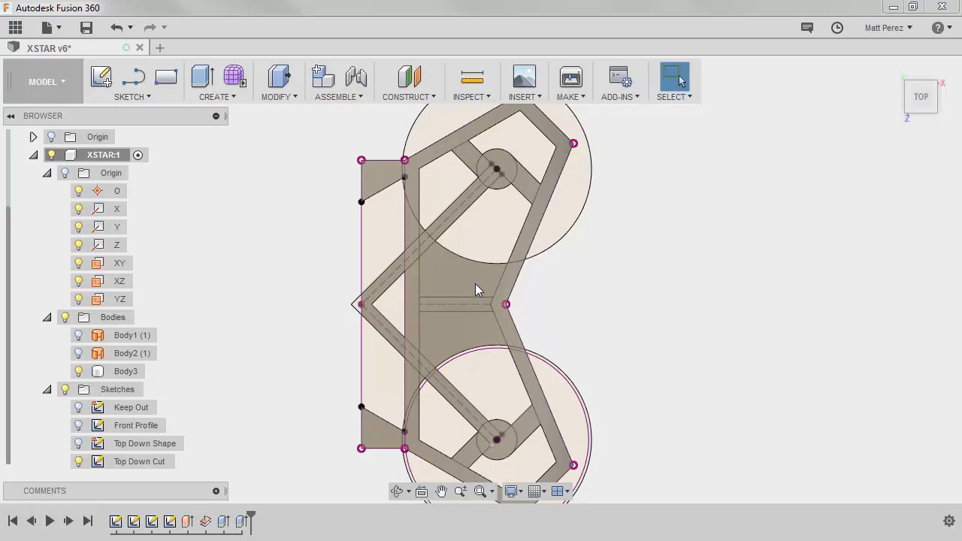
pyautogui.moveTo(248, 302)
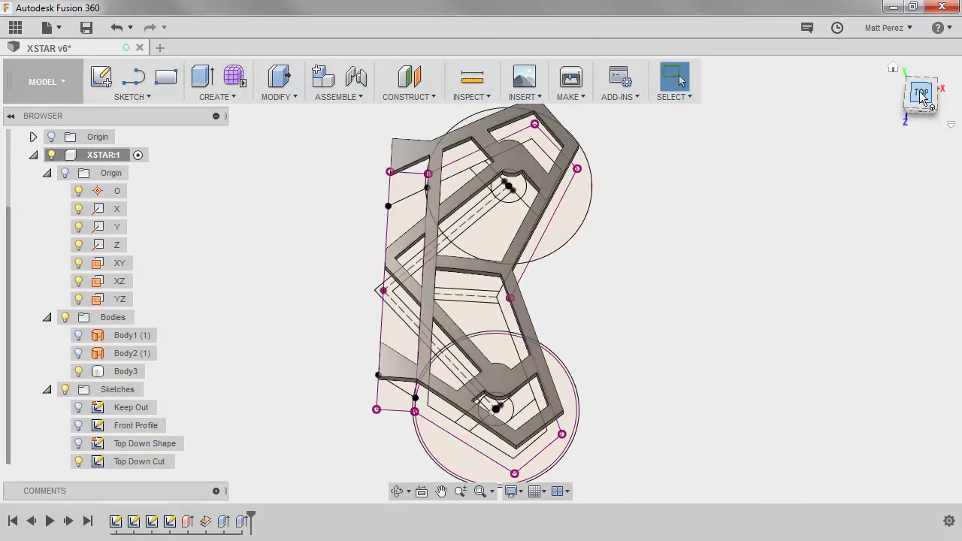
# From the top view, hide the Top Down Cut sketch and select the top surface body.
pyautogui.click(921, 92)
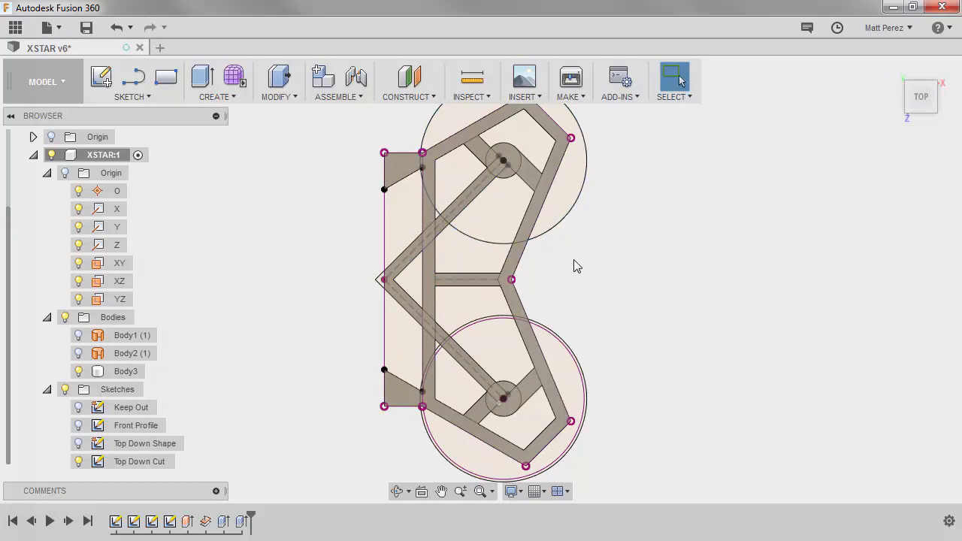
pyautogui.click(139, 462)
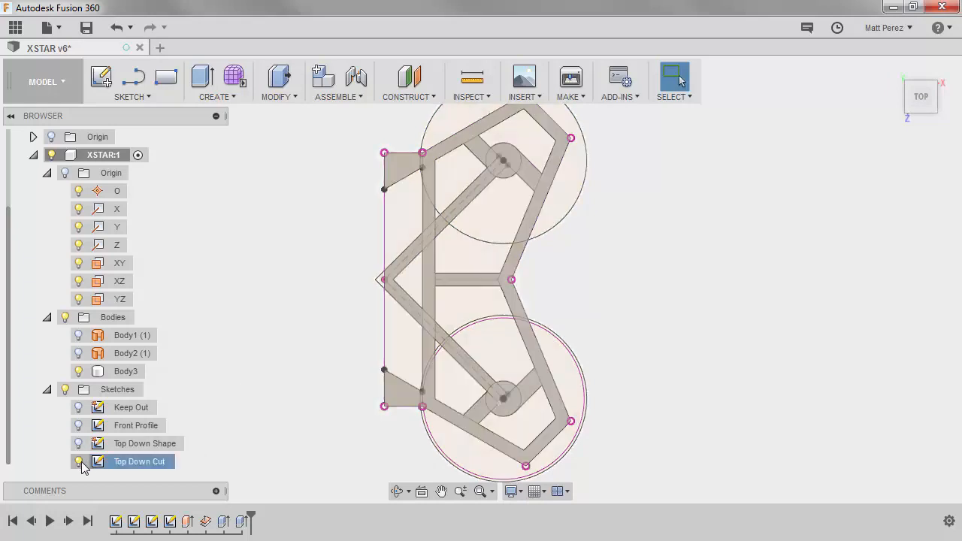
pyautogui.click(79, 462)
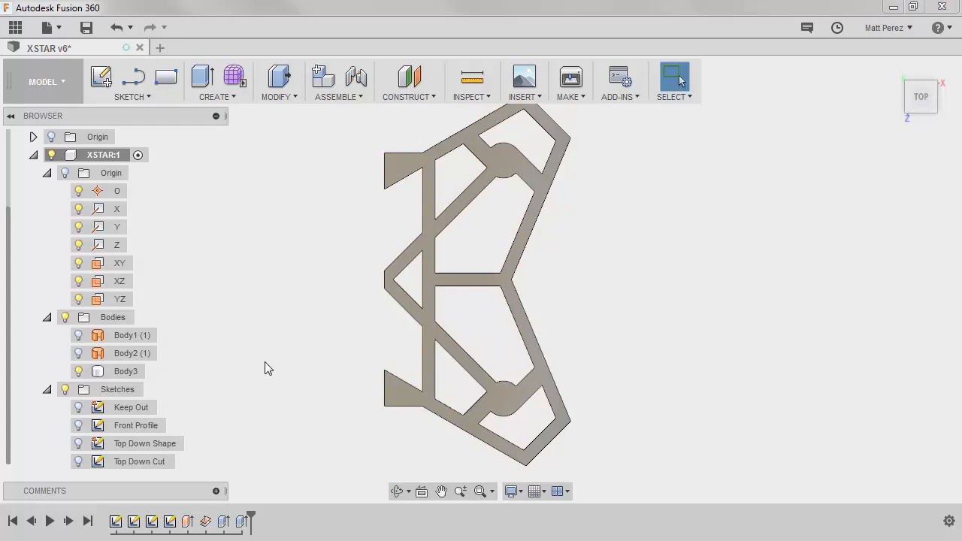
pyautogui.click(132, 335)
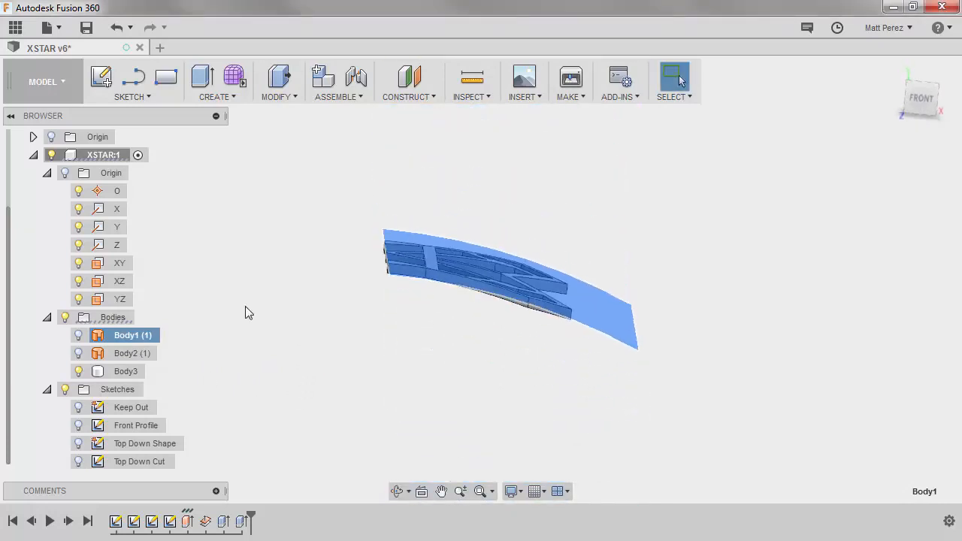
# Rename the surface bodies to 'Body Top' and 'Body Bottom' and save the design as XSTAR v6.
pyautogui.doubleClick(128, 335)
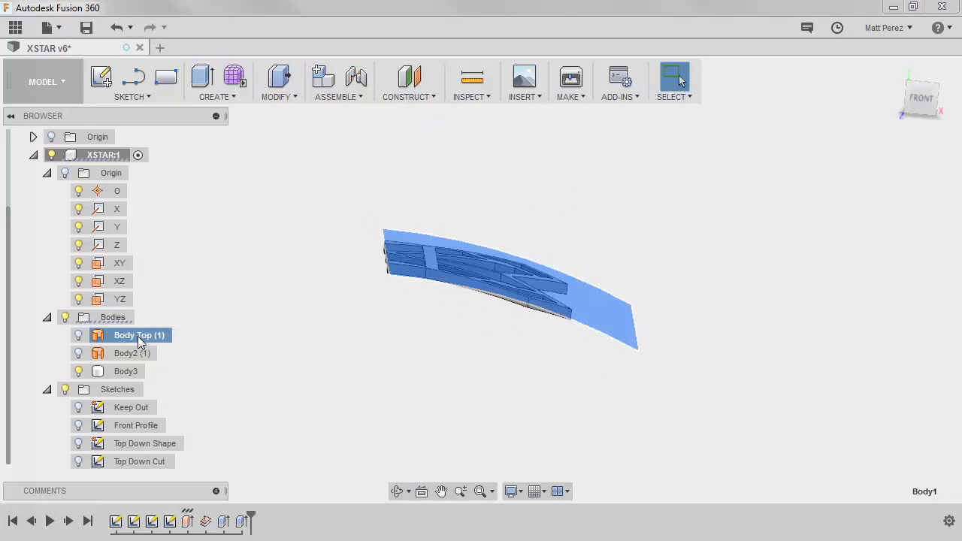
pyautogui.doubleClick(128, 354)
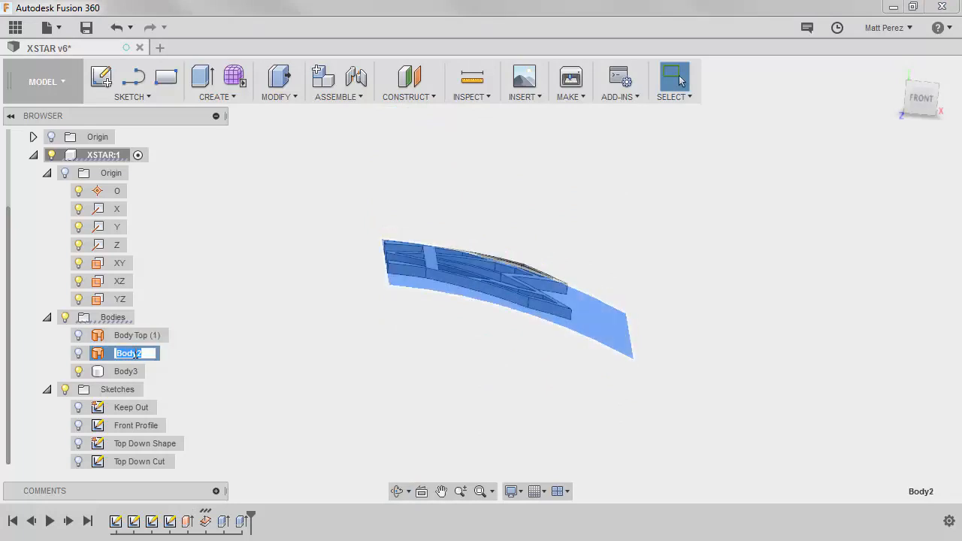
pyautogui.write('Body Bottom (1')
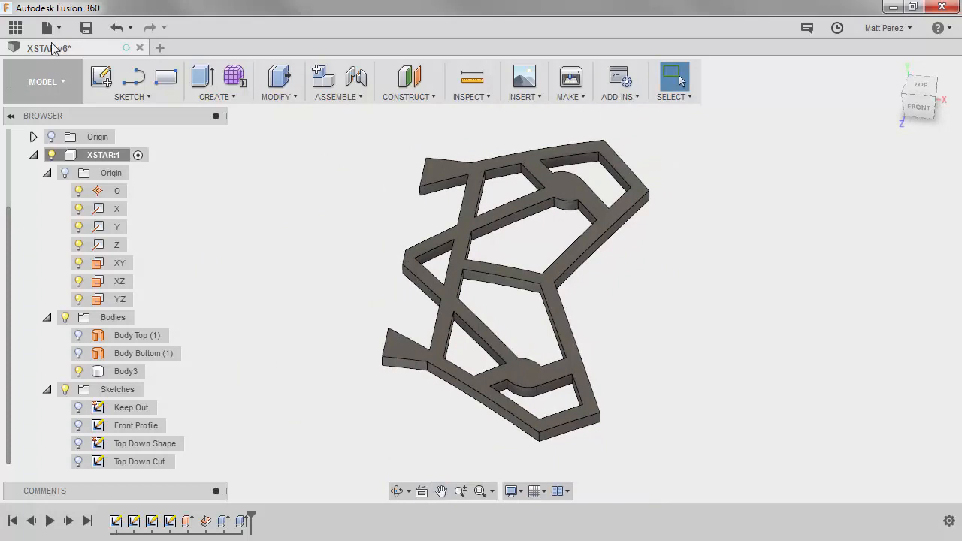
pyautogui.click(87, 27)
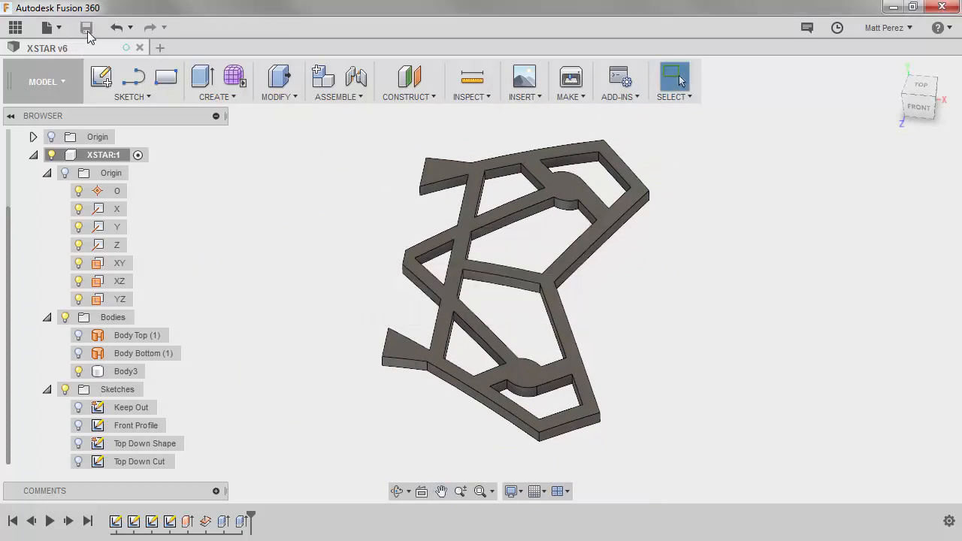